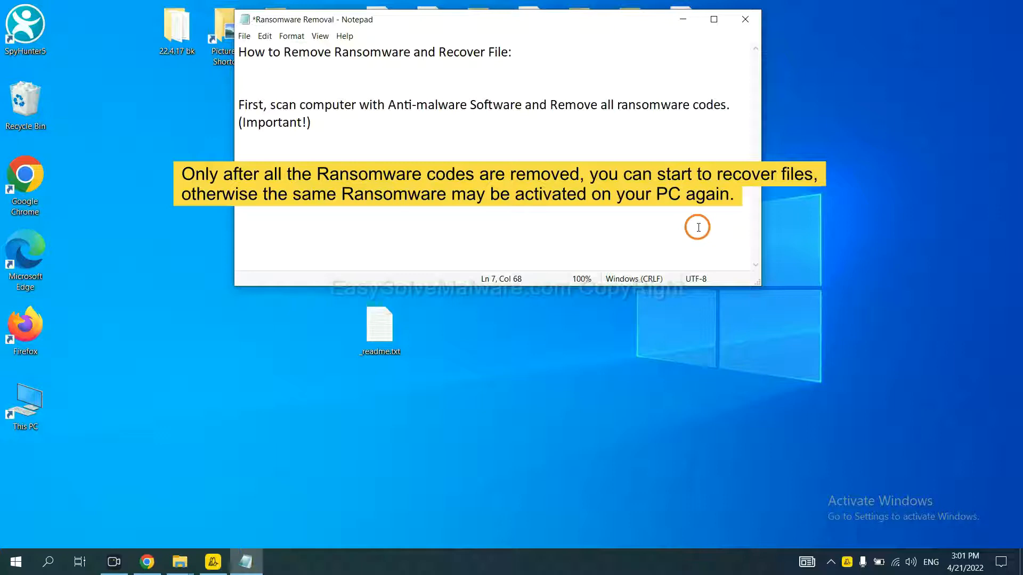
pyautogui.moveTo(514, 138)
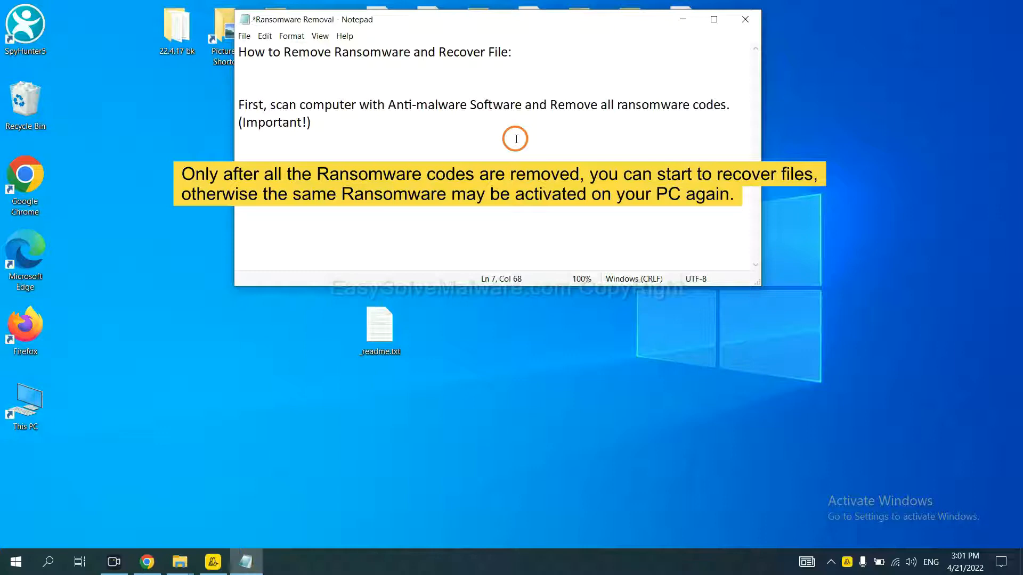
# Minimize the Notepad window holding the ransomware removal notes.
pyautogui.click(744, 19)
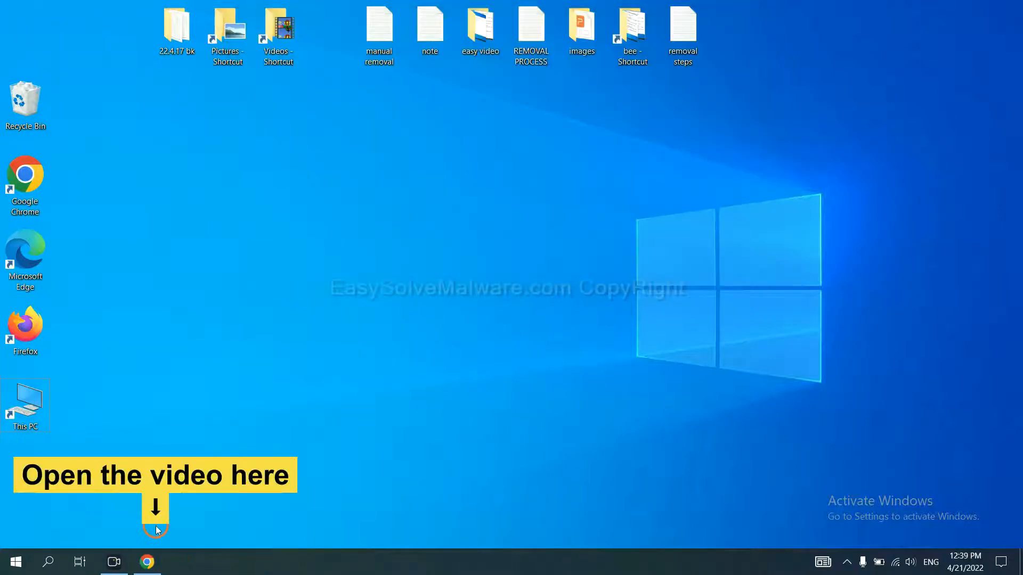
# Download the SpyHunter for Windows installer from the easysolvemalware removal guide in Chrome.
pyautogui.click(147, 561)
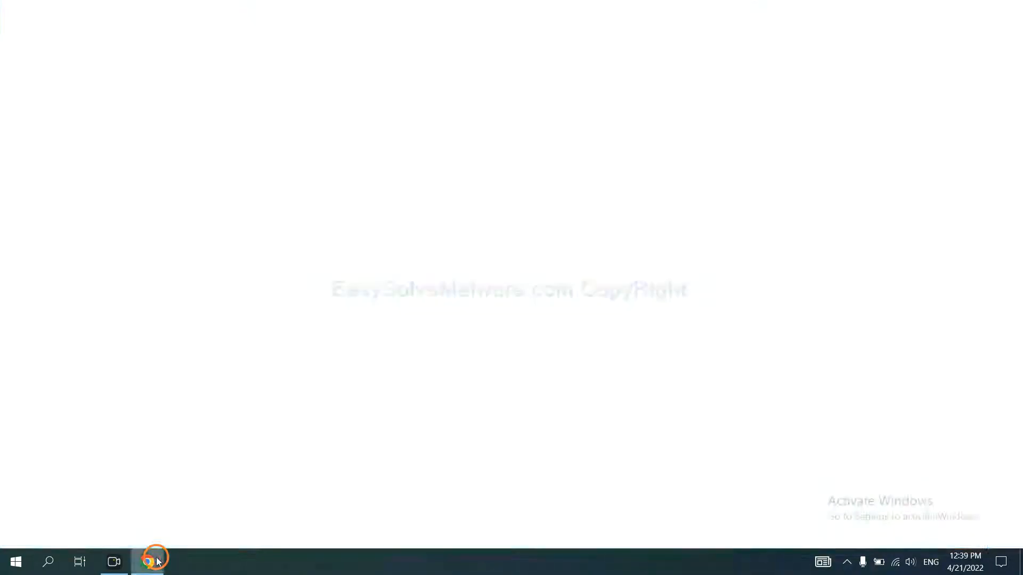
pyautogui.click(146, 561)
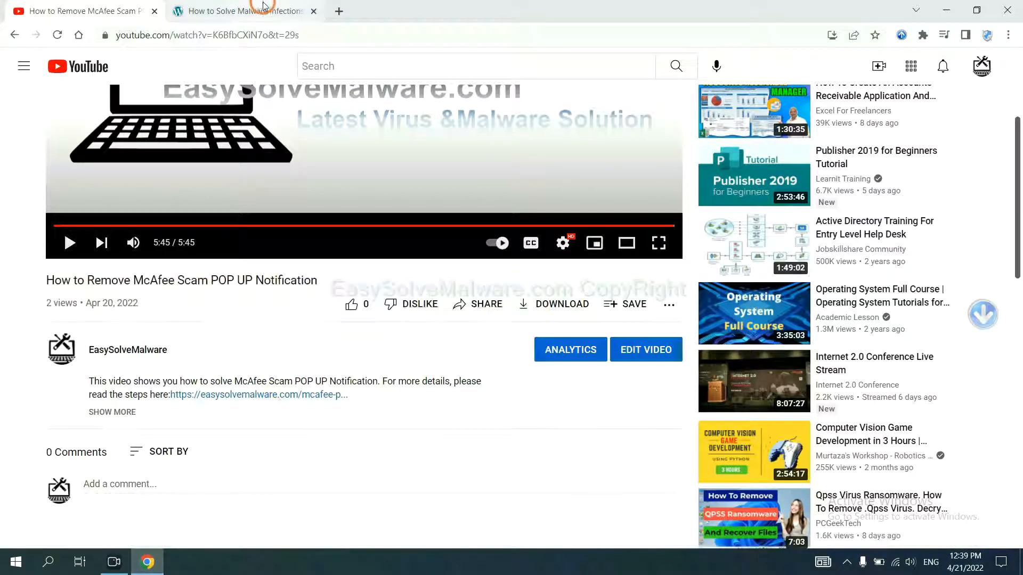
pyautogui.click(243, 11)
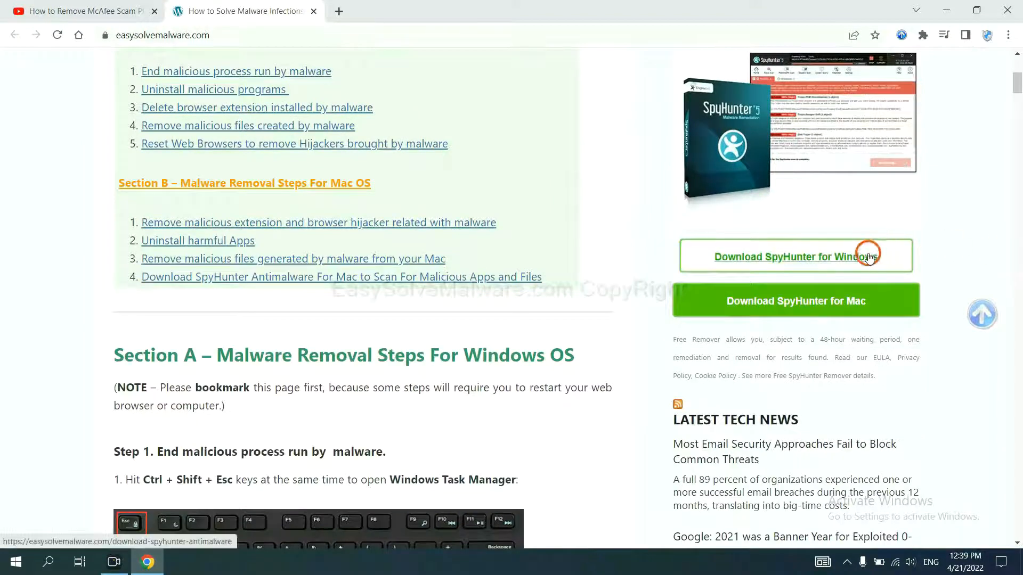
pyautogui.click(795, 256)
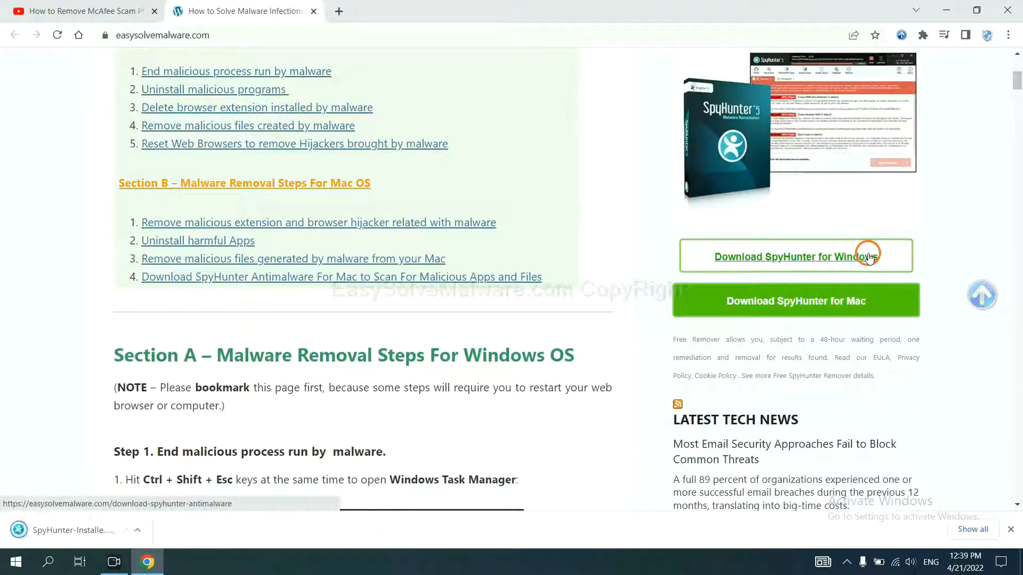
pyautogui.click(795, 256)
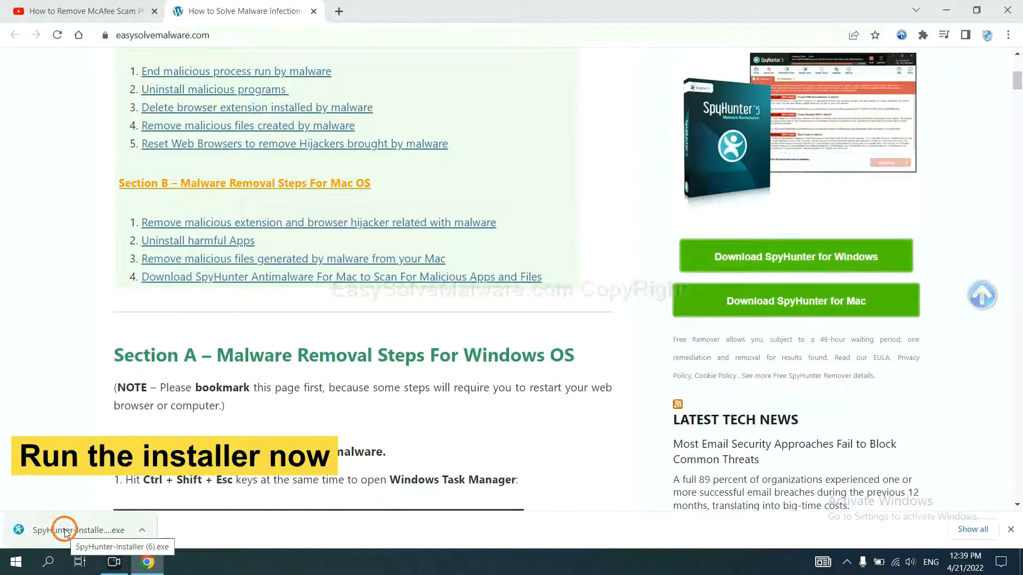
# Run the SpyHunter installer in English, accept the EULA and Privacy Policy, and install.
pyautogui.click(63, 530)
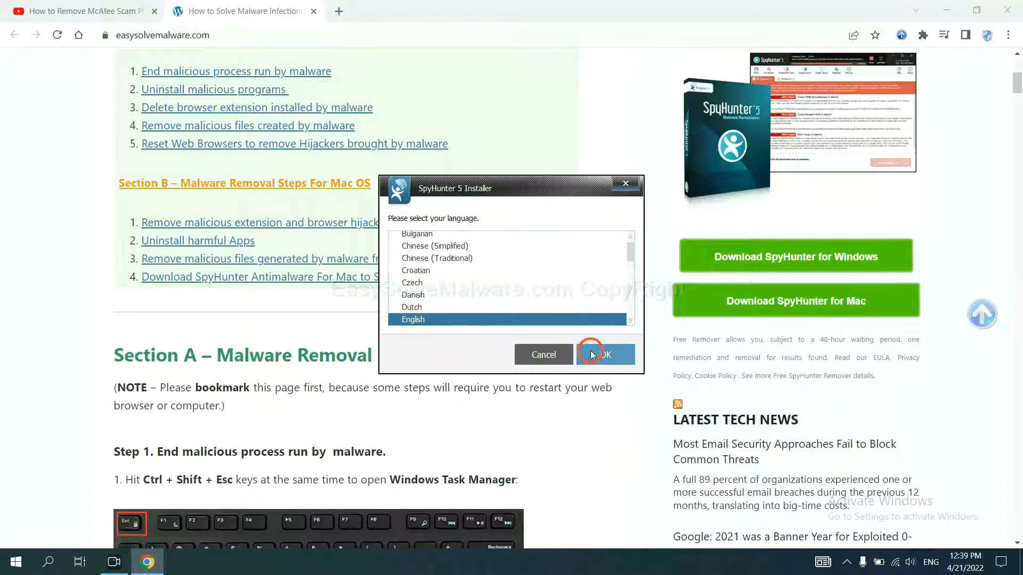
pyautogui.click(604, 354)
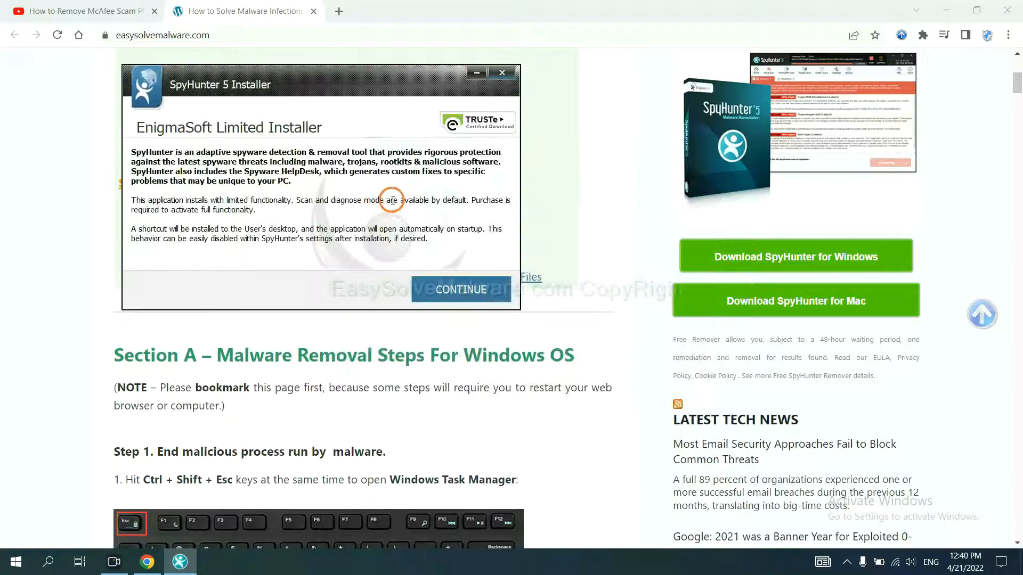
pyautogui.click(460, 289)
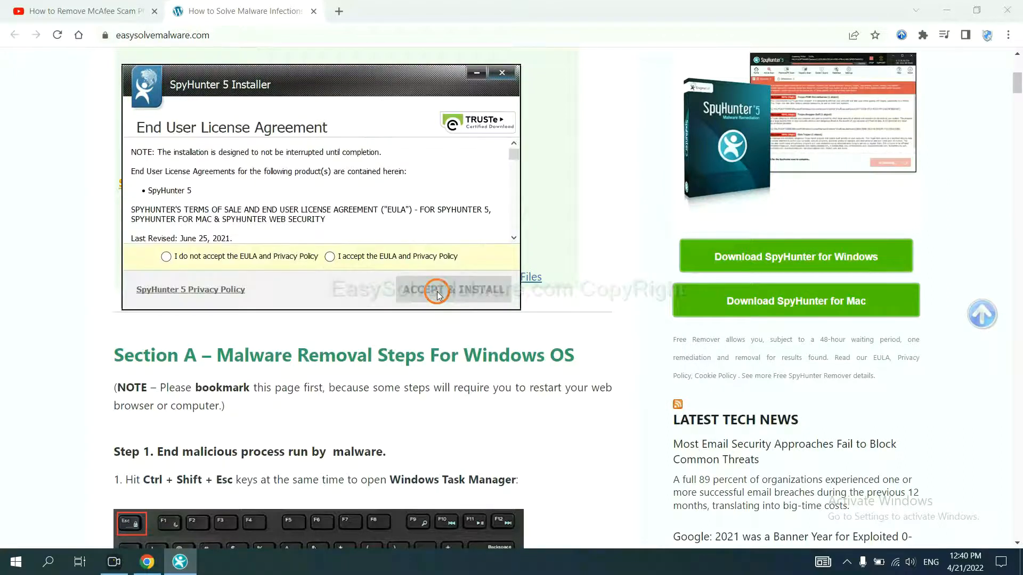
pyautogui.click(329, 256)
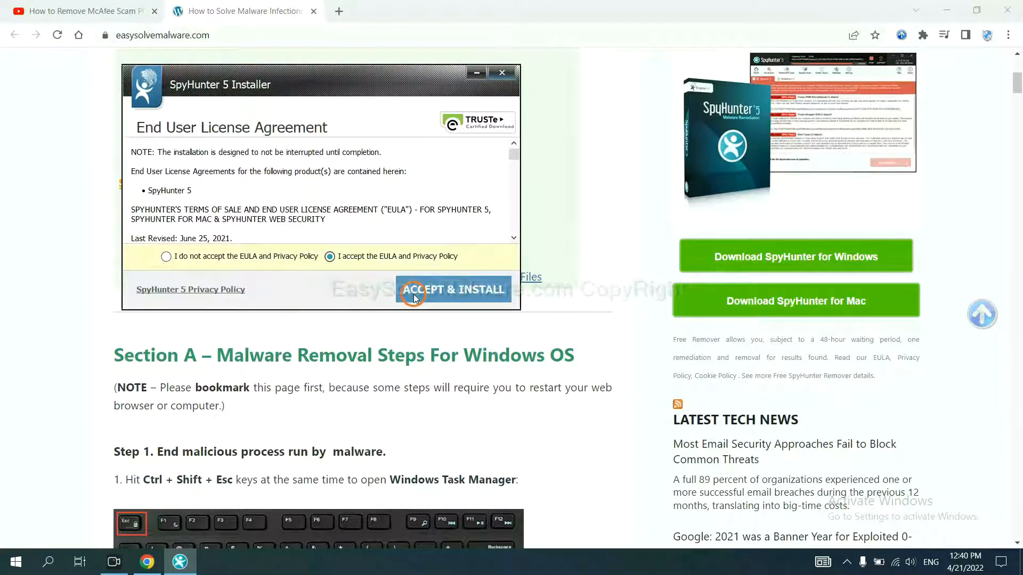
pyautogui.click(454, 289)
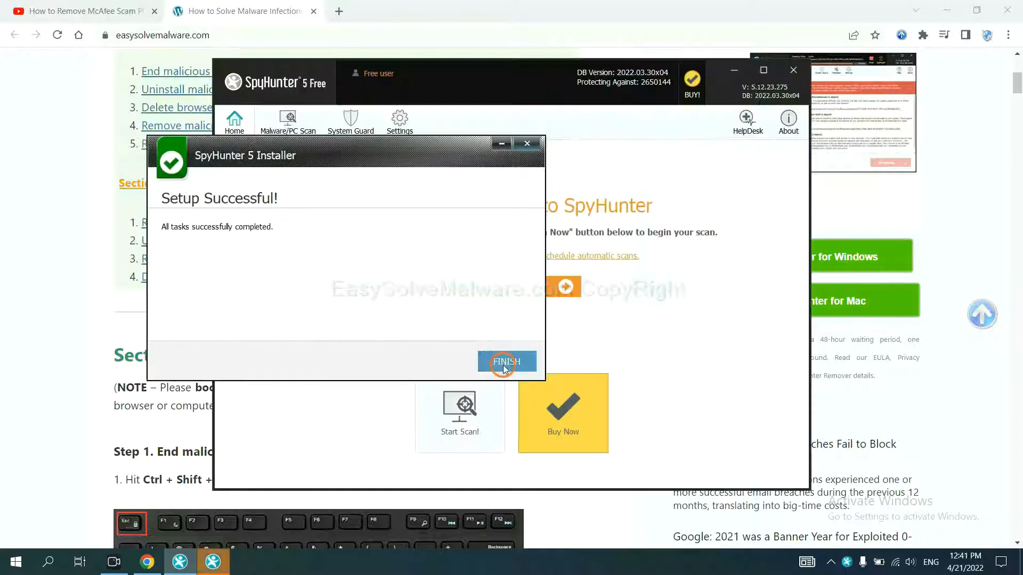
# Finish the installer and start a SpyHunter malware scan of the computer.
pyautogui.click(506, 362)
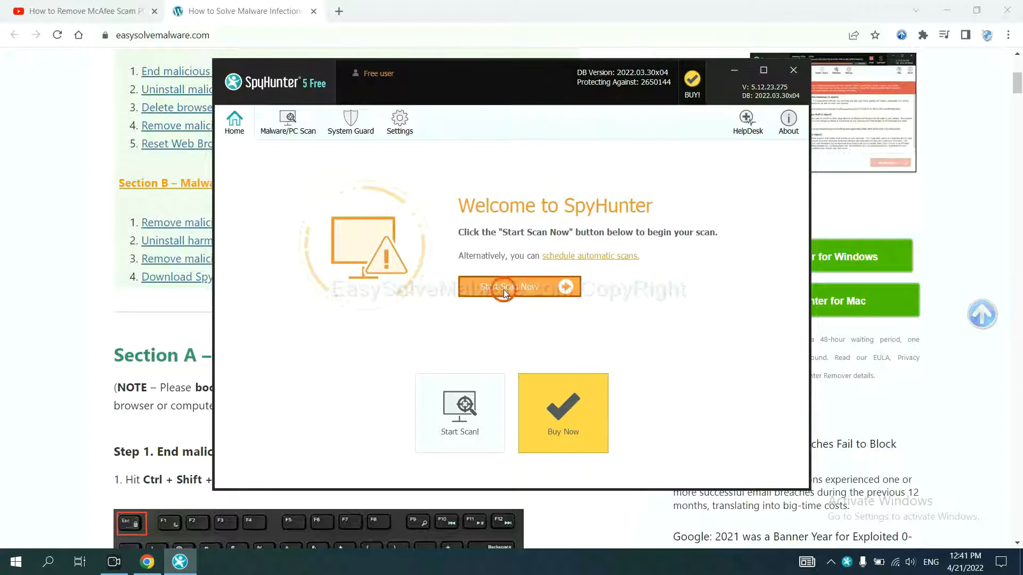
pyautogui.click(508, 287)
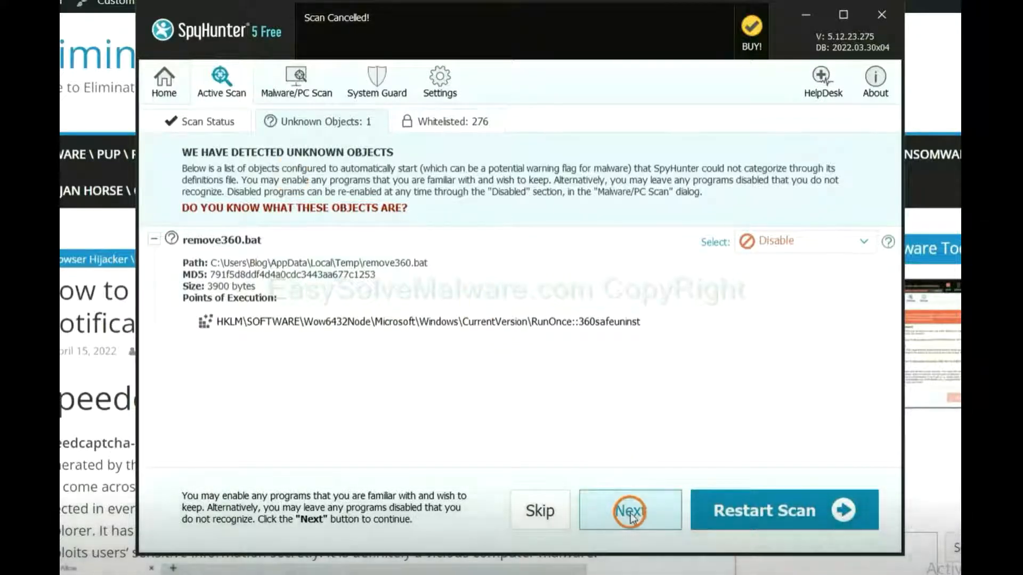
# Continue past the unknown objects list and take the free 15-day trial.
pyautogui.click(629, 511)
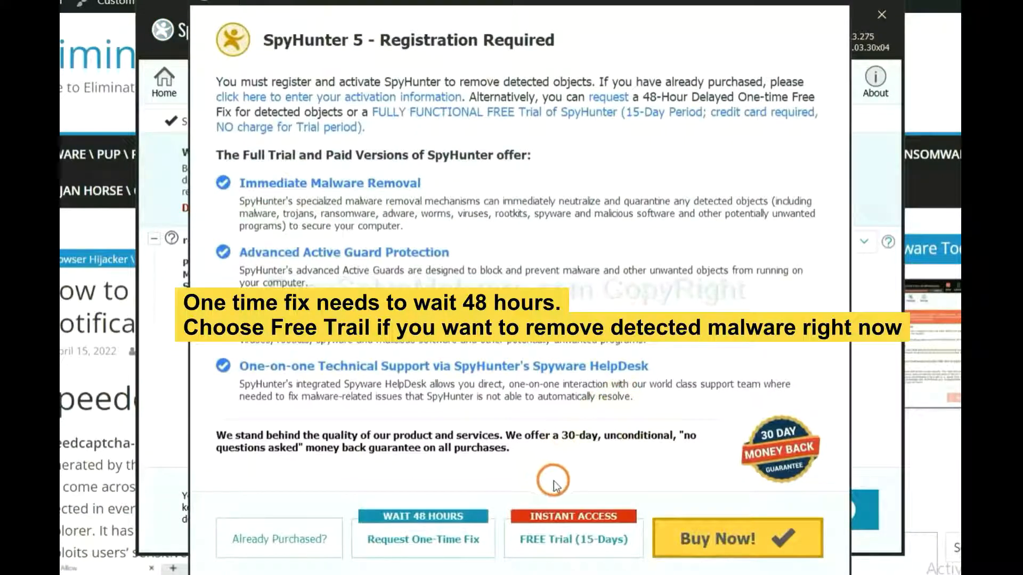
pyautogui.moveTo(552, 471)
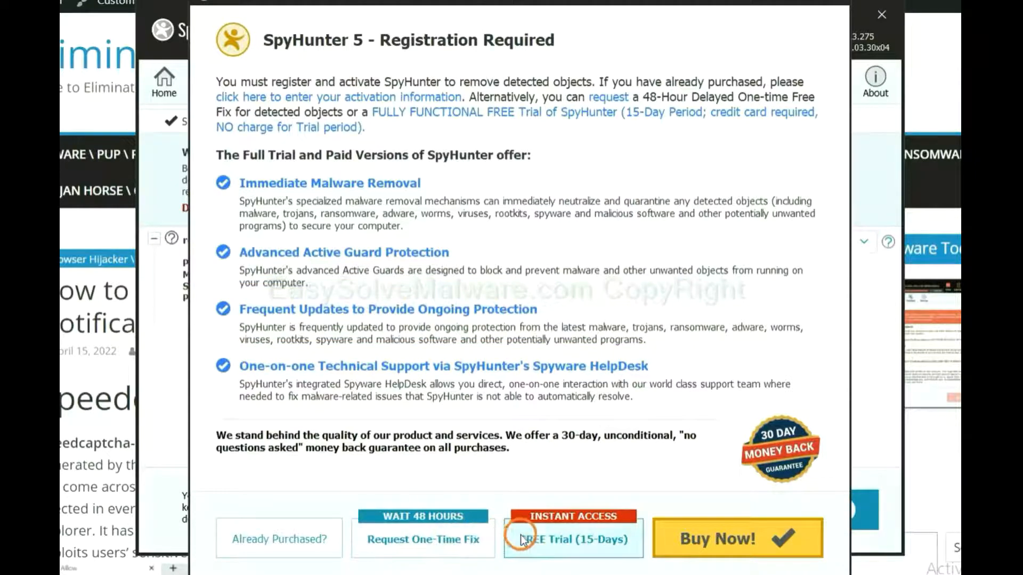
pyautogui.click(881, 15)
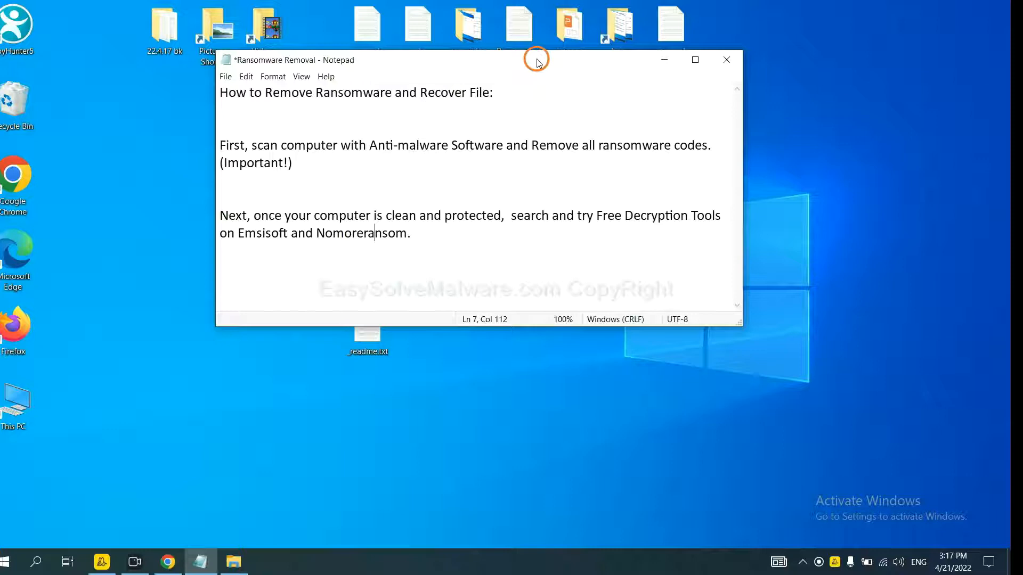
pyautogui.moveTo(537, 76)
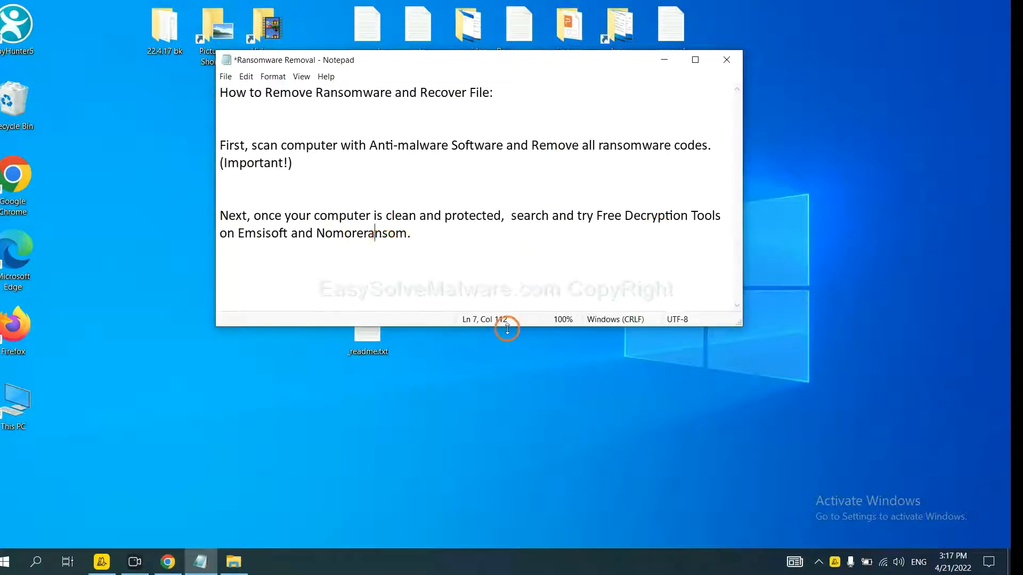
pyautogui.moveTo(343, 466)
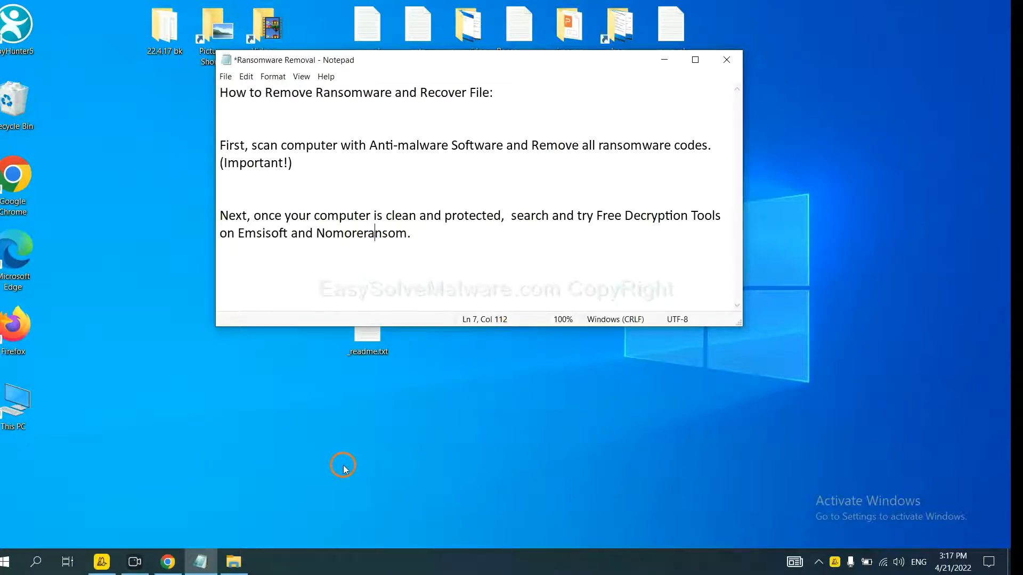
pyautogui.moveTo(279, 471)
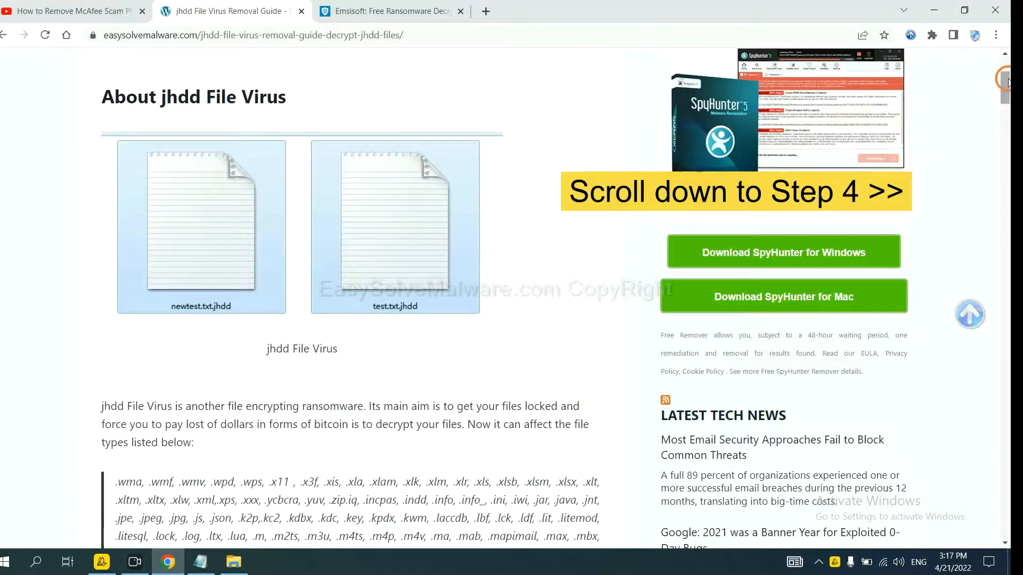
# Reach the Emsisoft Free Ransomware Decryption Tools page from the guide's link.
pyautogui.scroll(-3)
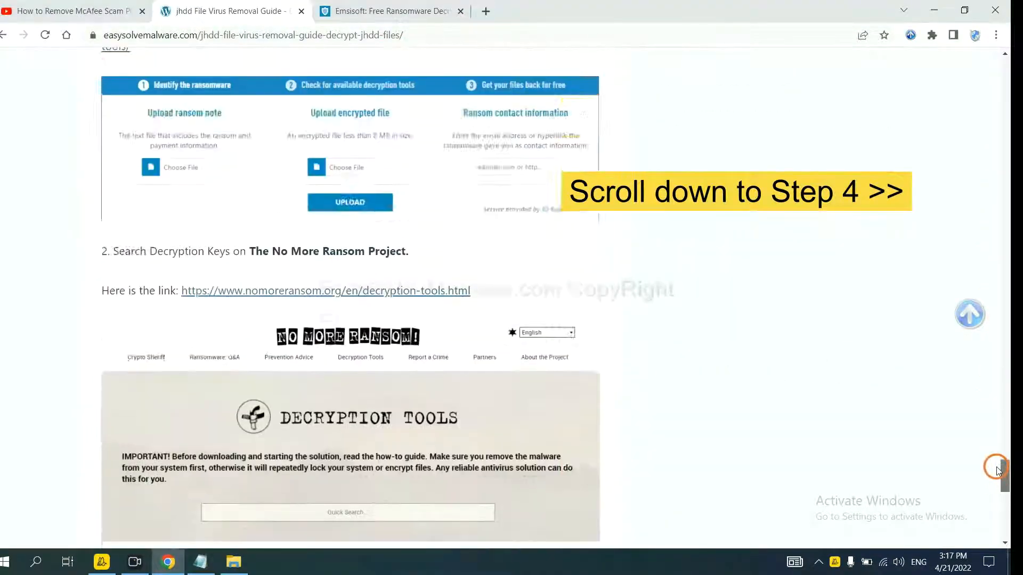
pyautogui.scroll(3)
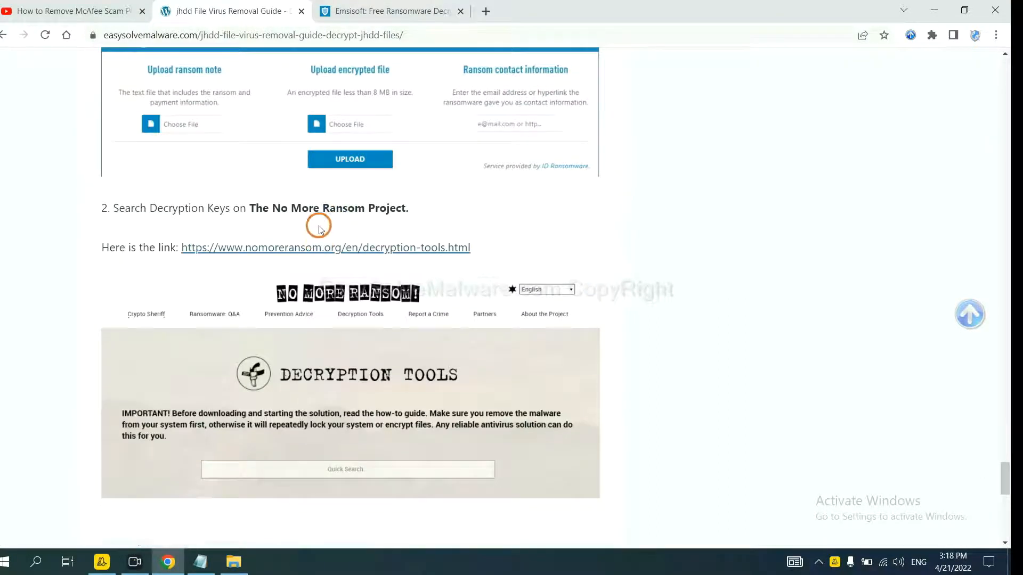
pyautogui.scroll(3)
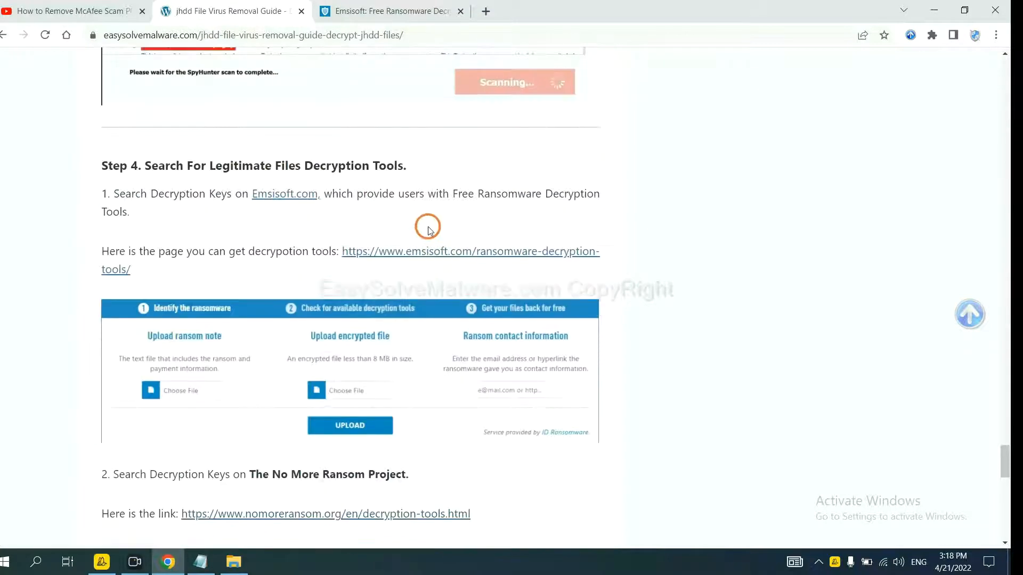
pyautogui.click(469, 251)
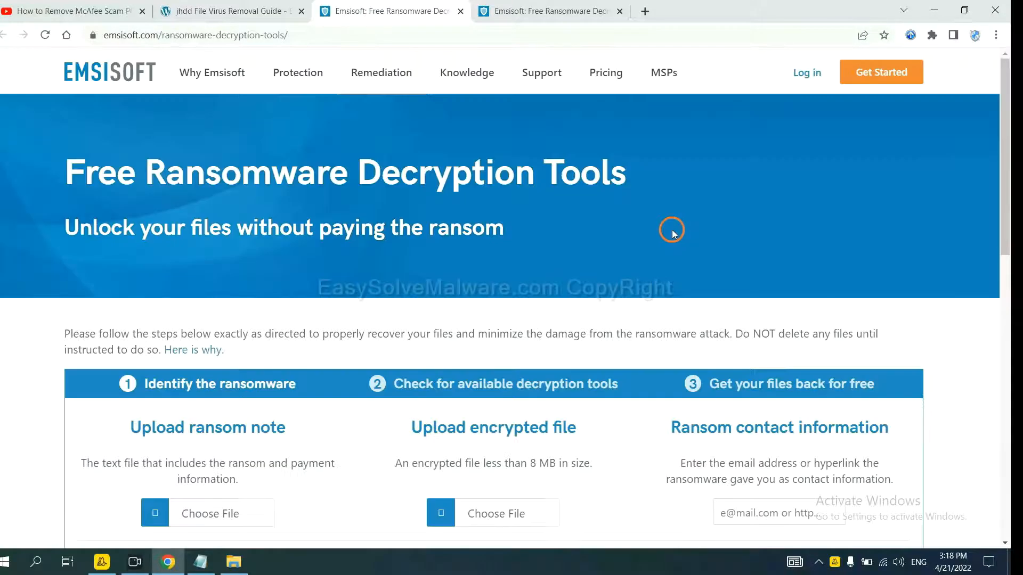
pyautogui.scroll(-3)
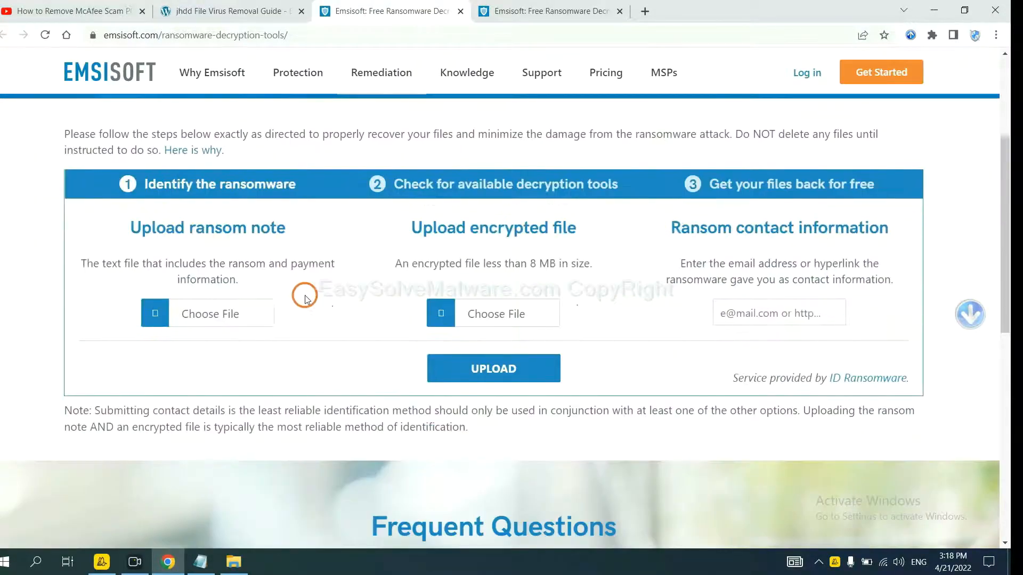
pyautogui.moveTo(315, 302)
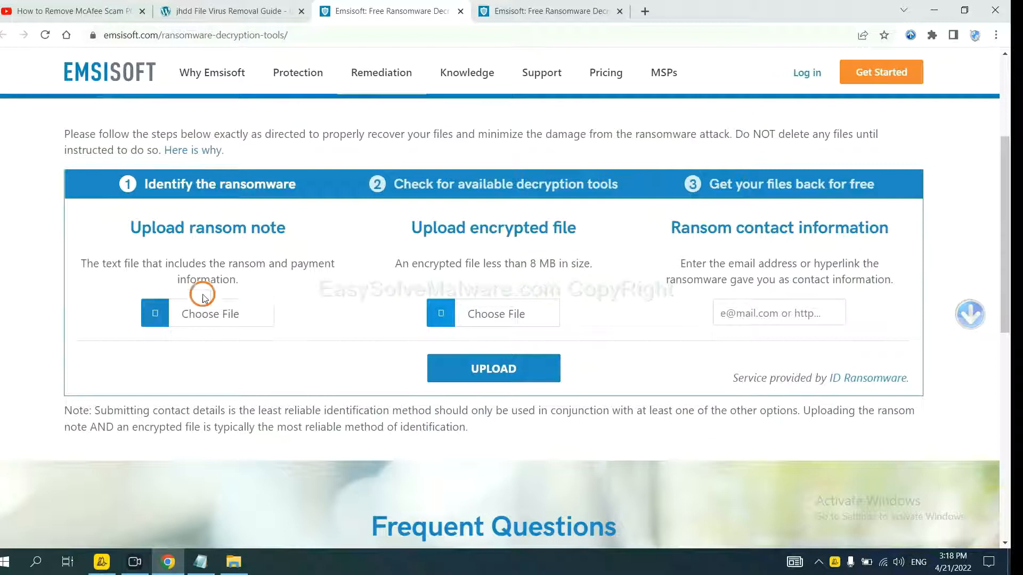
pyautogui.moveTo(771, 229)
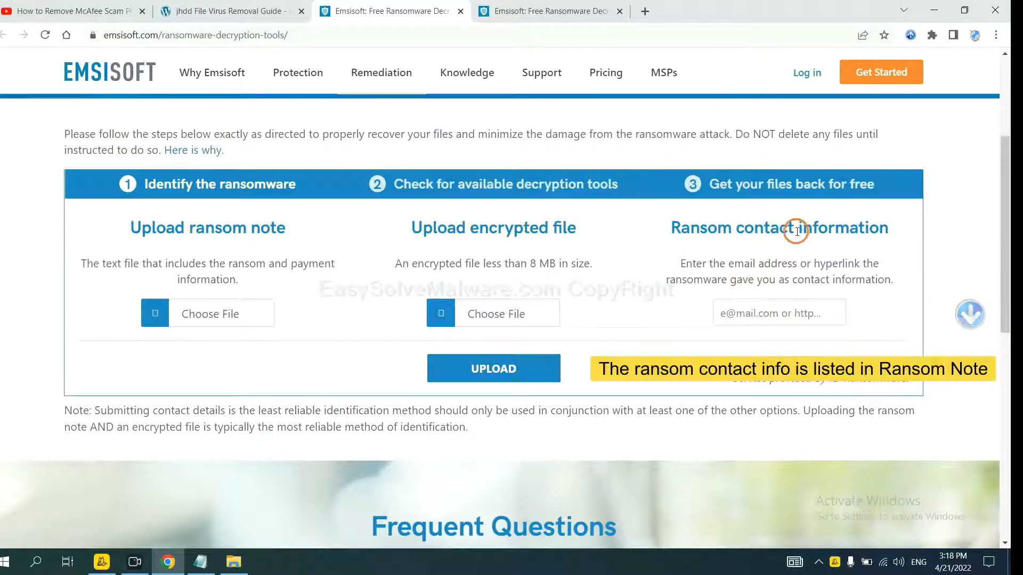
pyautogui.moveTo(421, 344)
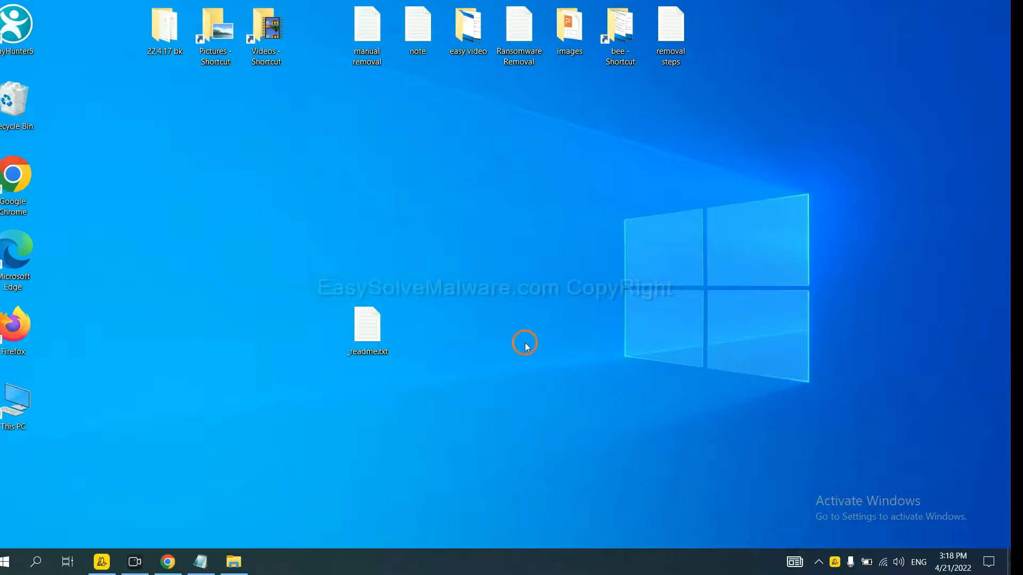
# Open the ransom note _readme.txt and select the attackers' contact e-mail address.
pyautogui.doubleClick(367, 331)
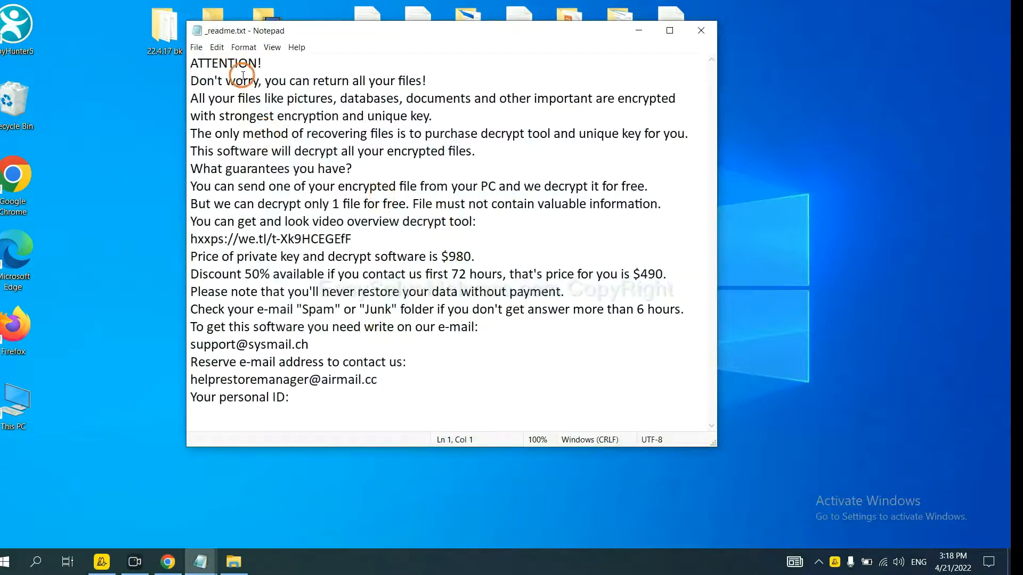
pyautogui.moveTo(259, 237)
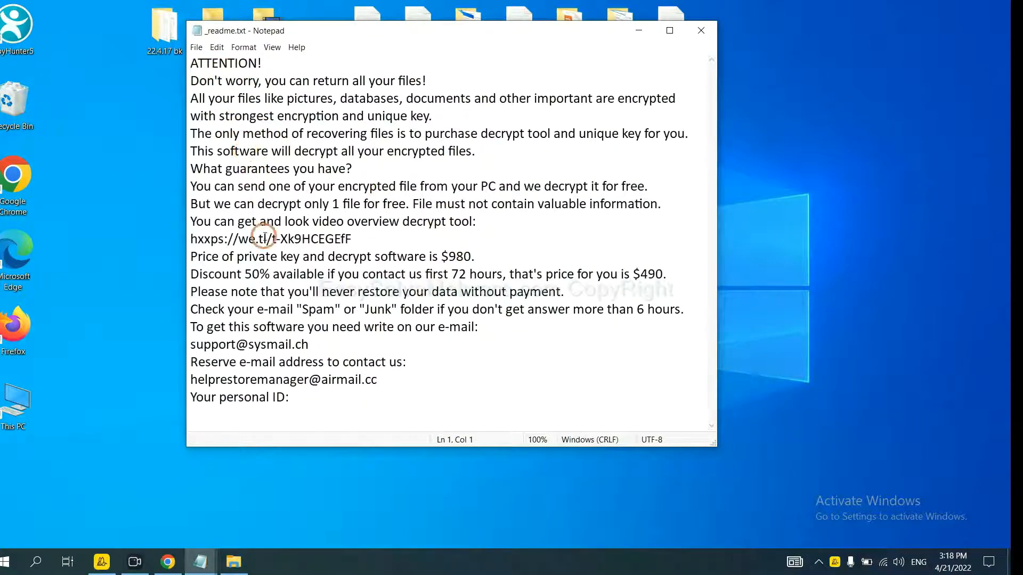
pyautogui.doubleClick(287, 344)
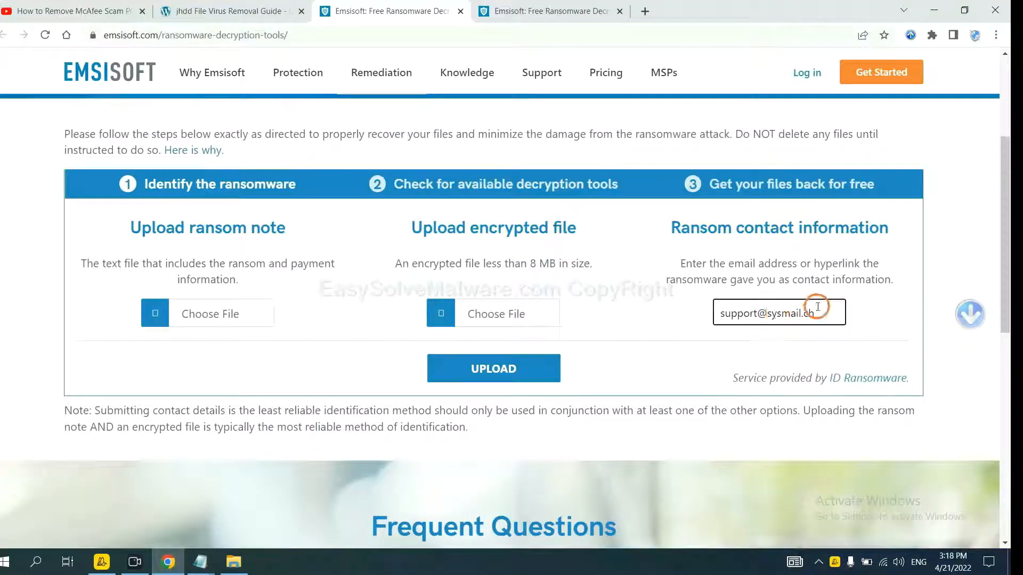
pyautogui.moveTo(515, 368)
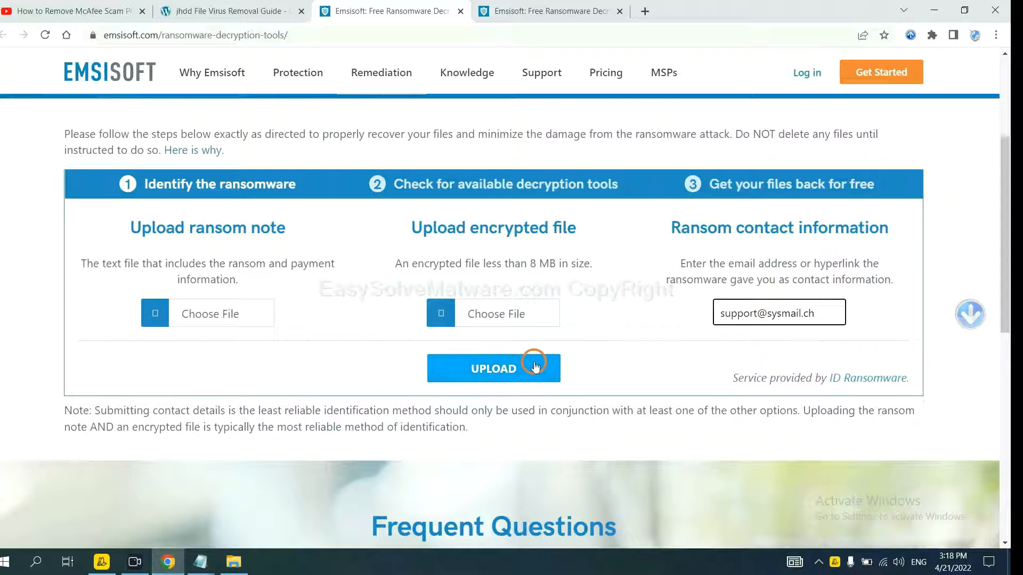
pyautogui.click(492, 368)
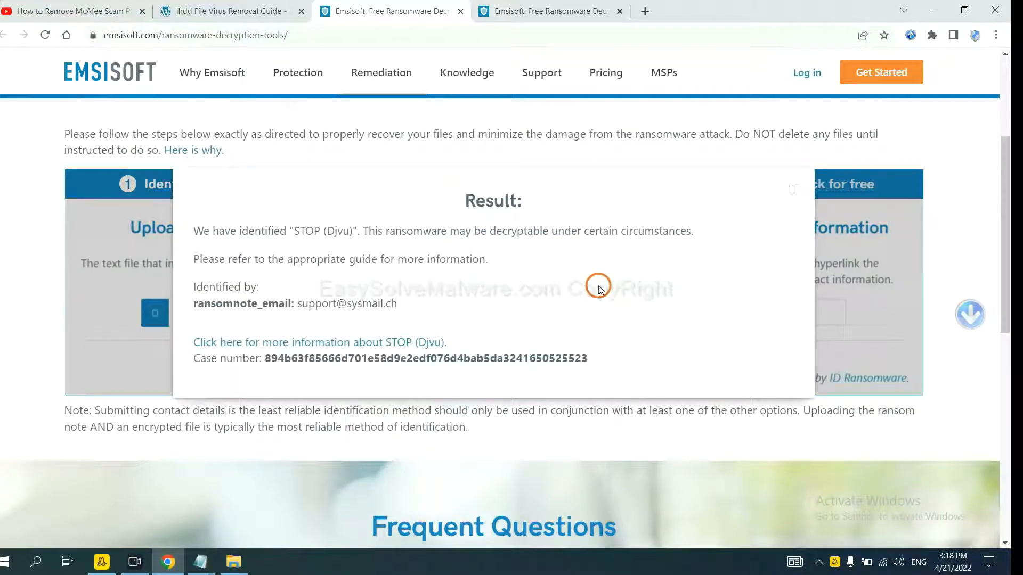
pyautogui.moveTo(448, 273)
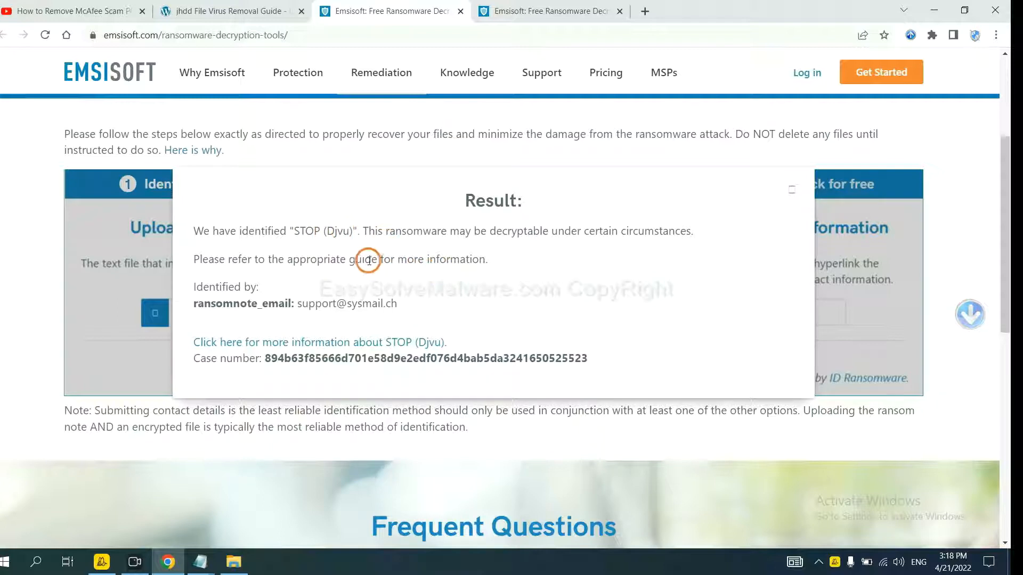
pyautogui.moveTo(329, 343)
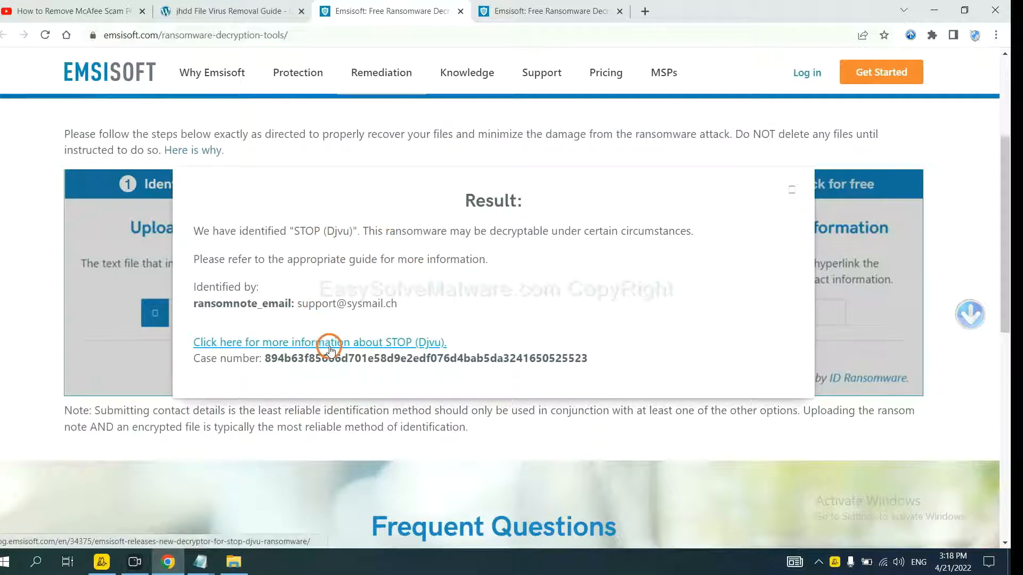
# Follow the STOP (Djvu) blog article to the Emsisoft Decryptor for STOP Djvu page.
pyautogui.click(319, 342)
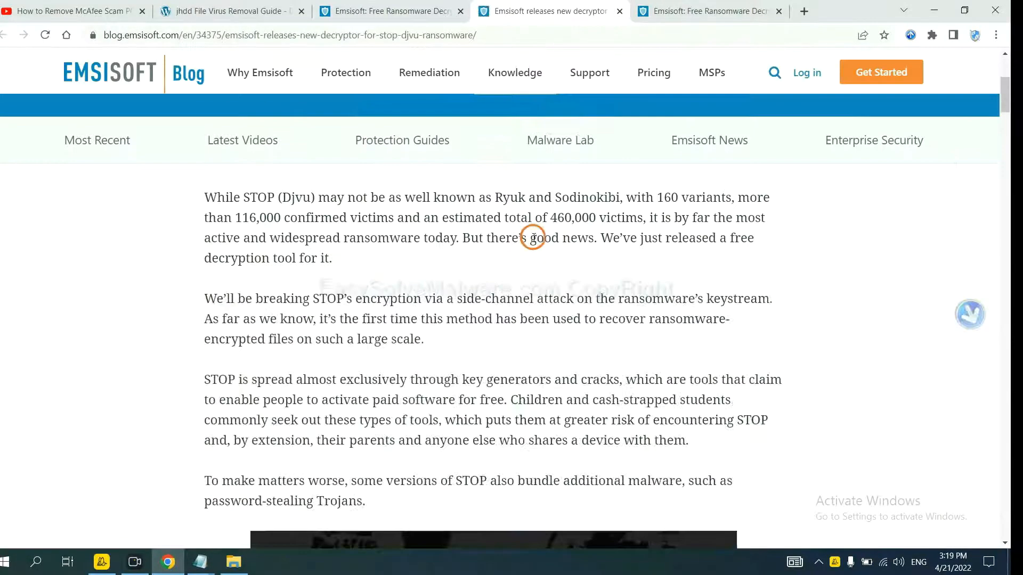
pyautogui.scroll(-3)
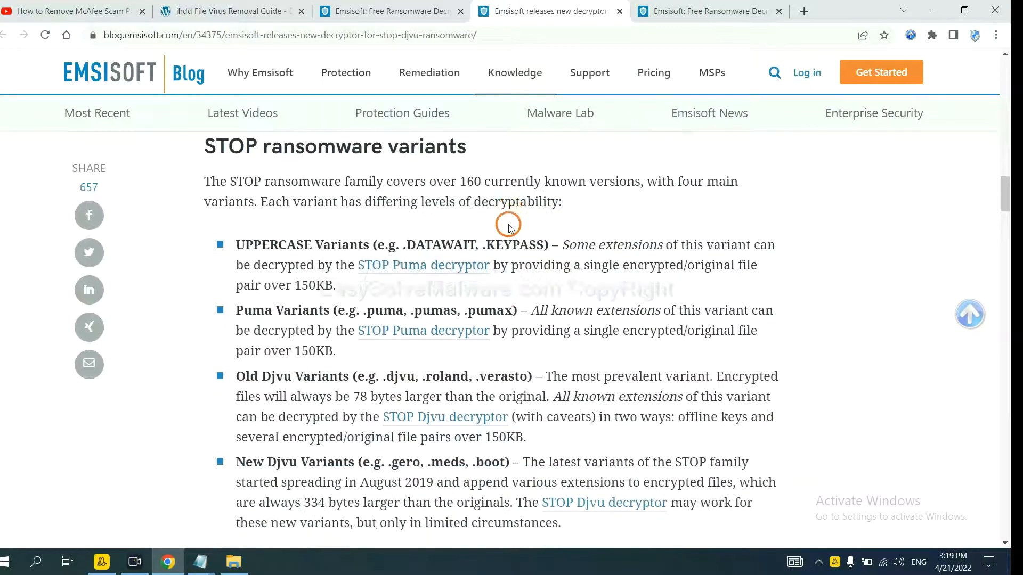
pyautogui.scroll(-3)
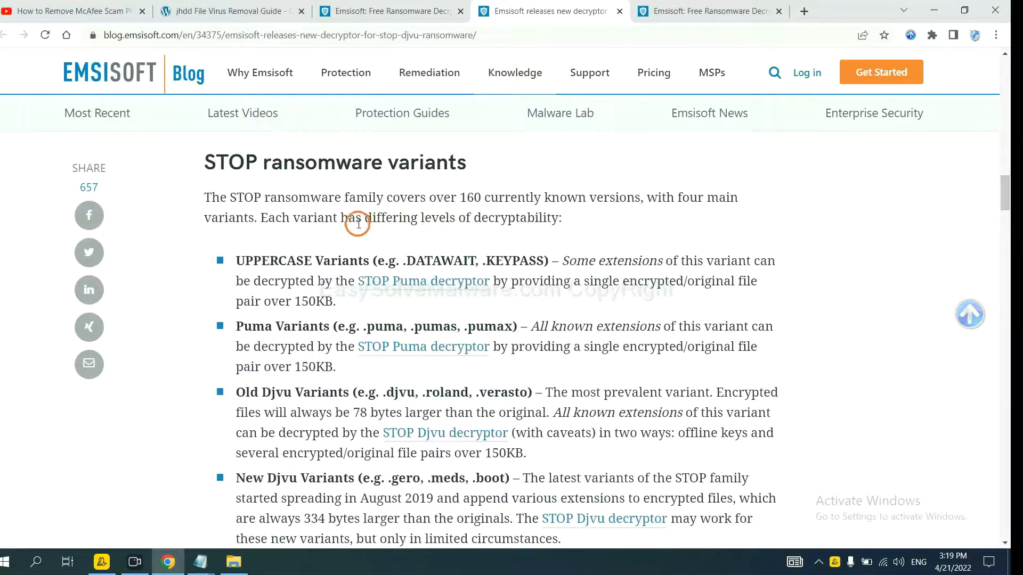
pyautogui.scroll(-3)
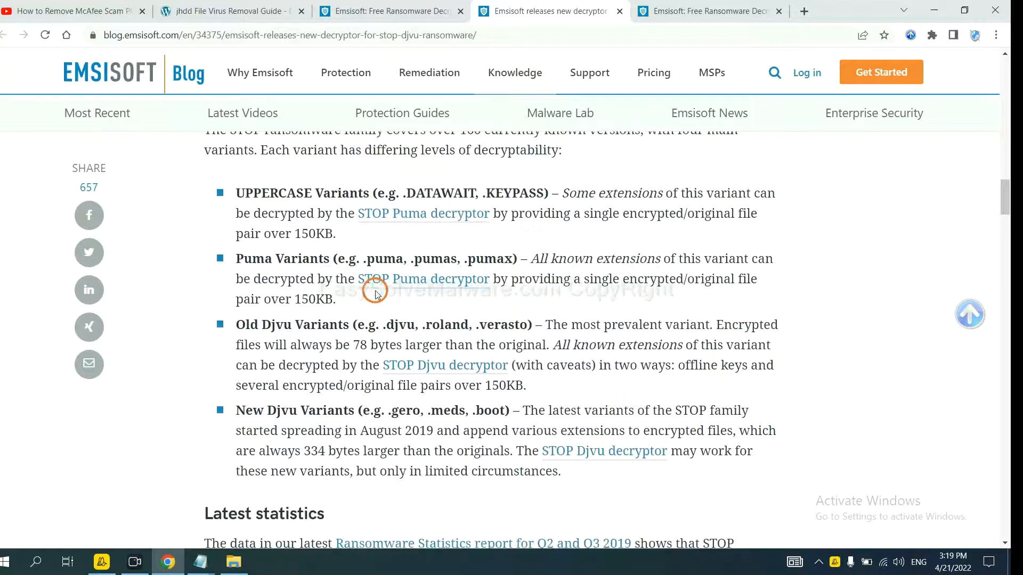
pyautogui.scroll(-3)
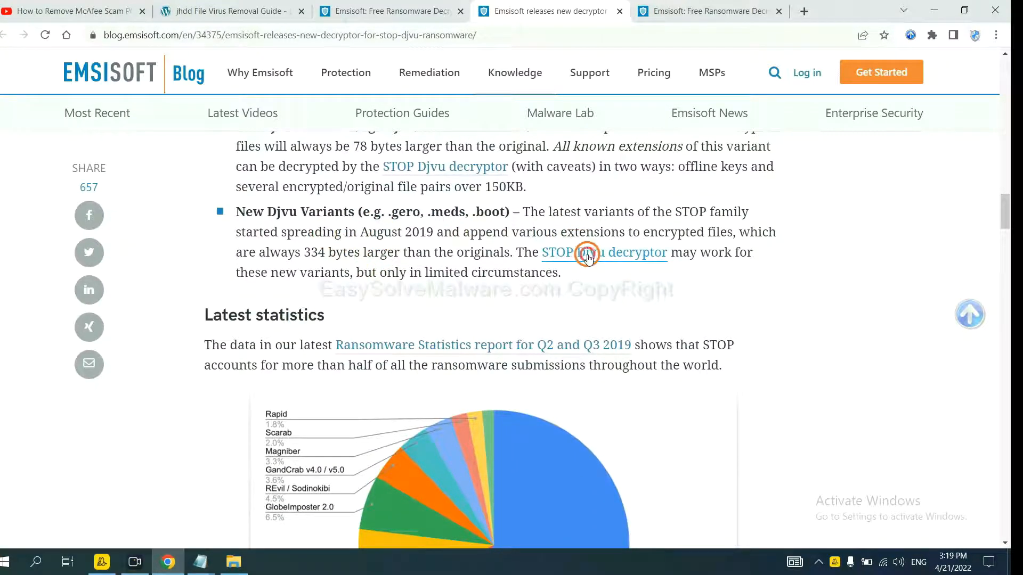
pyautogui.click(603, 252)
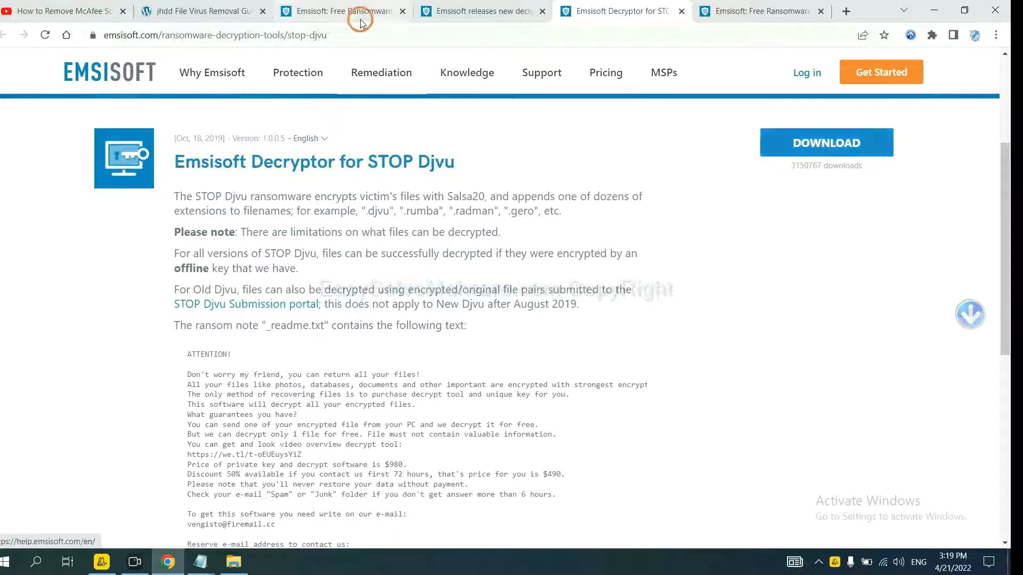
# Search No More Ransom's decryption tools for 'djvu' and expand the djvu Ransom entry.
pyautogui.click(203, 11)
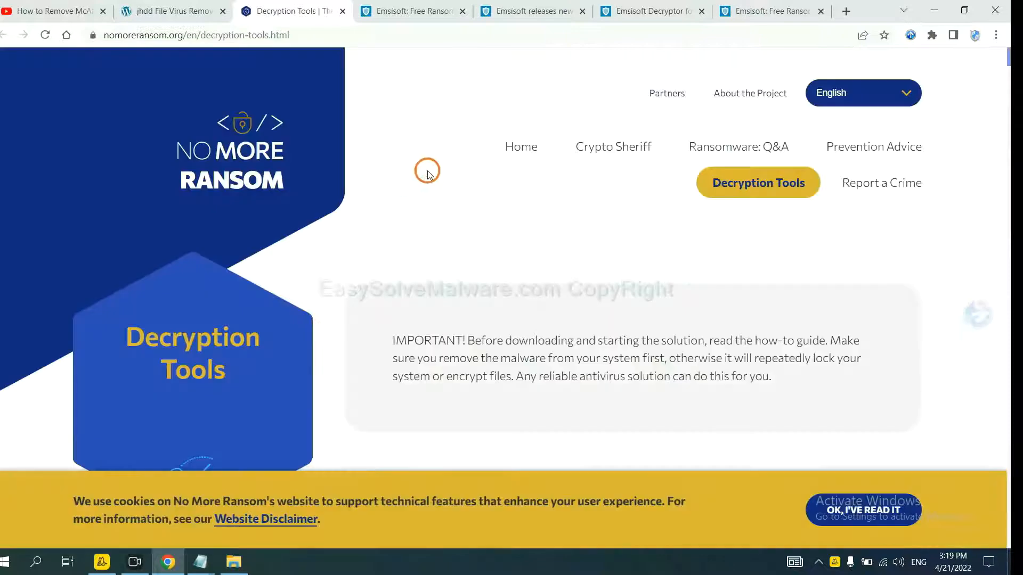
pyautogui.scroll(-3)
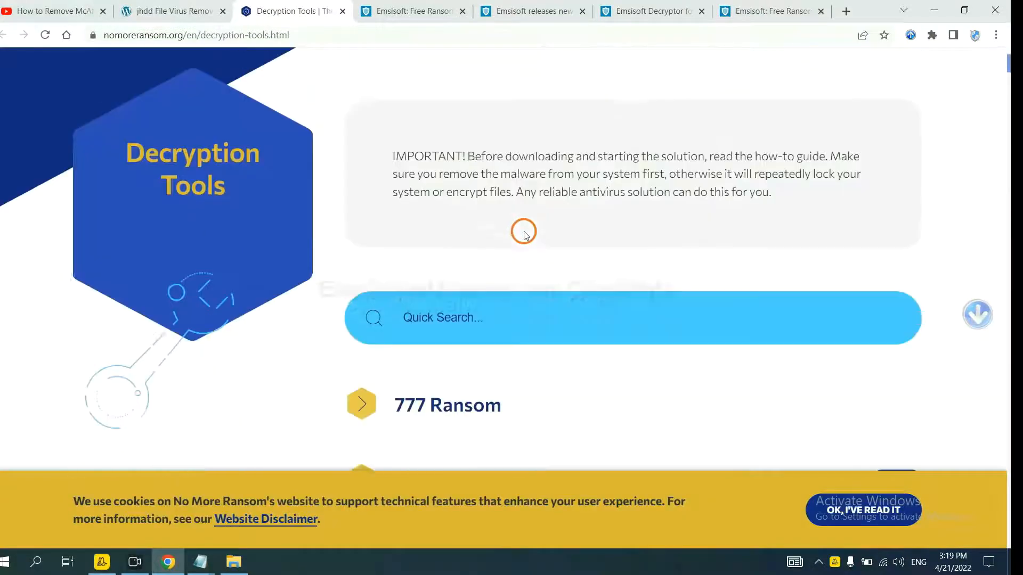
pyautogui.click(509, 312)
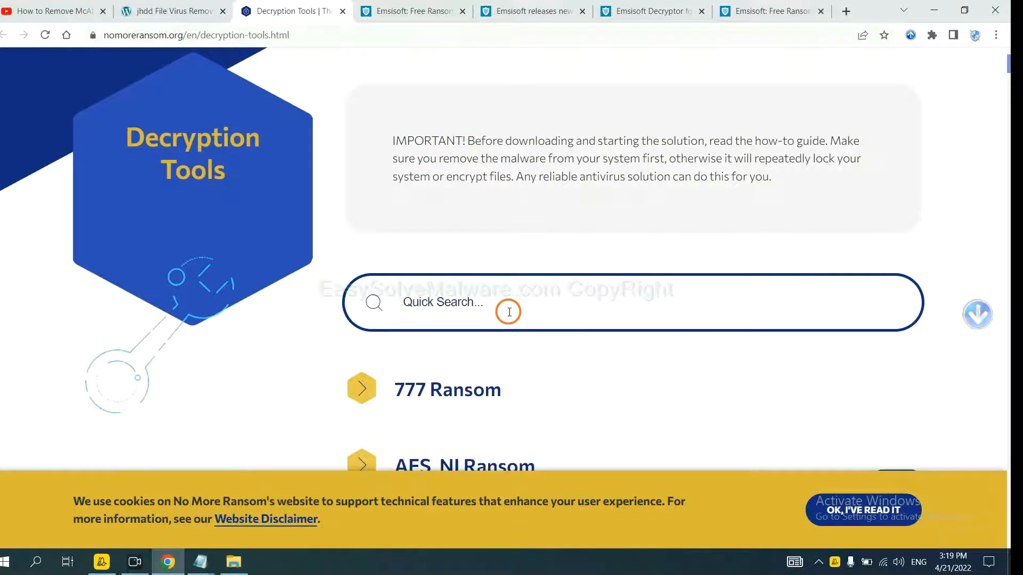
pyautogui.write('djvu')
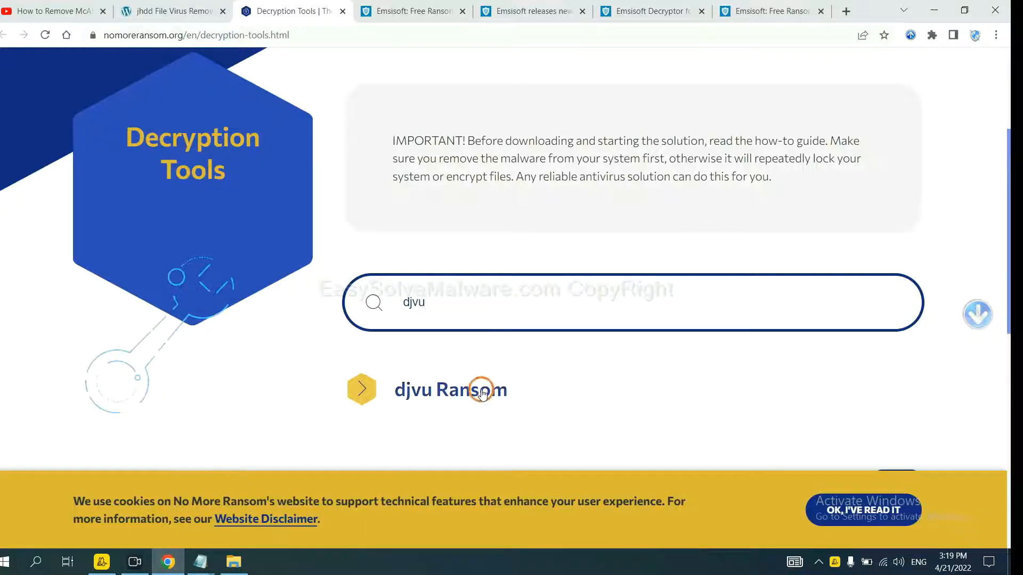
pyautogui.scroll(-3)
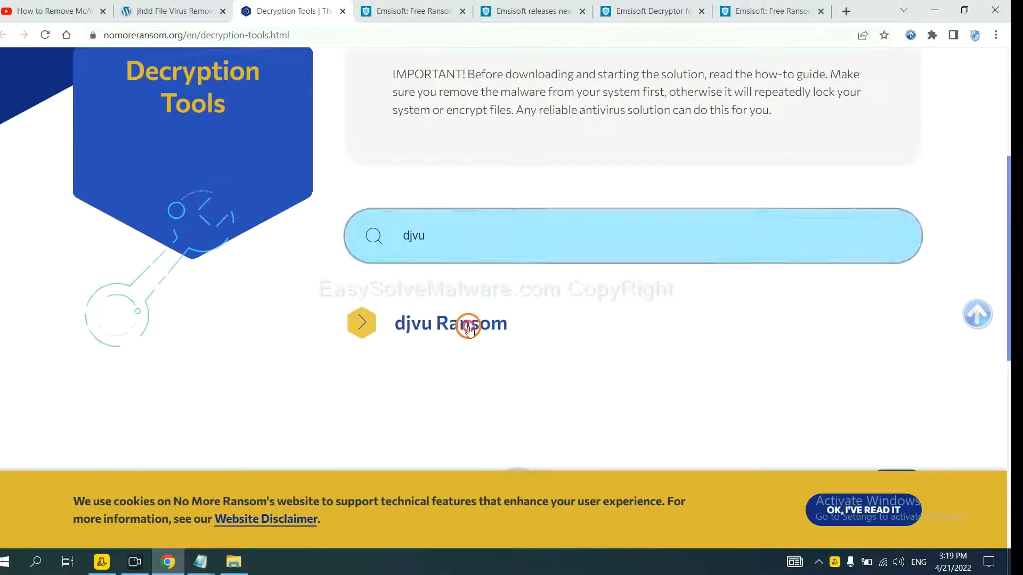
pyautogui.click(449, 324)
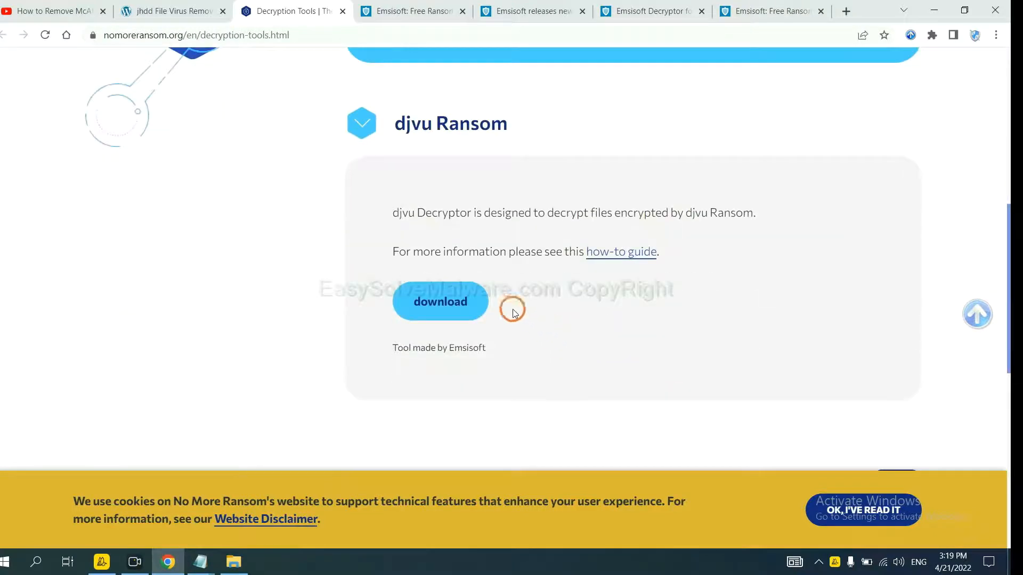
pyautogui.moveTo(450, 300)
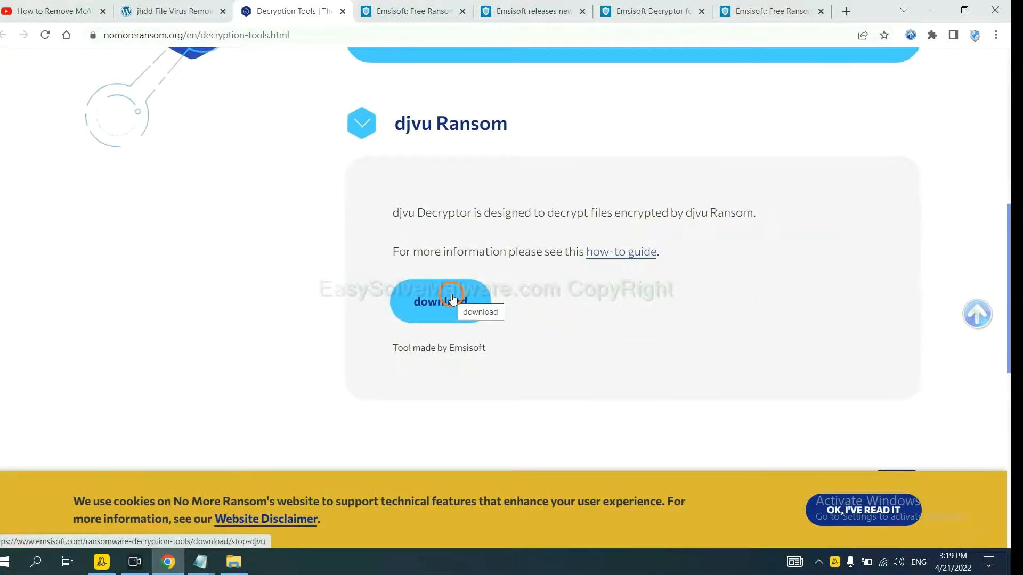